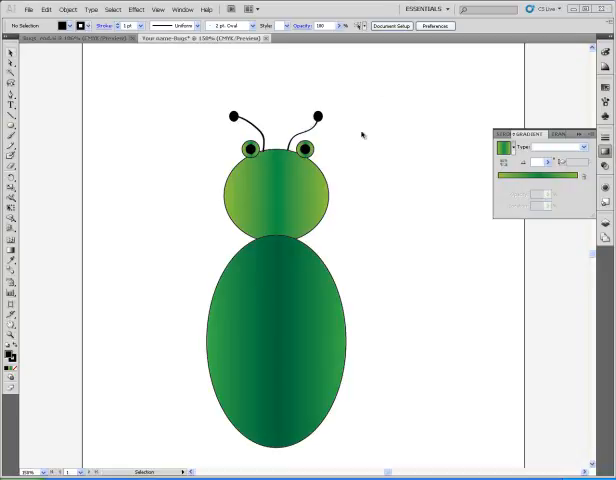
mouse_move(366, 331)
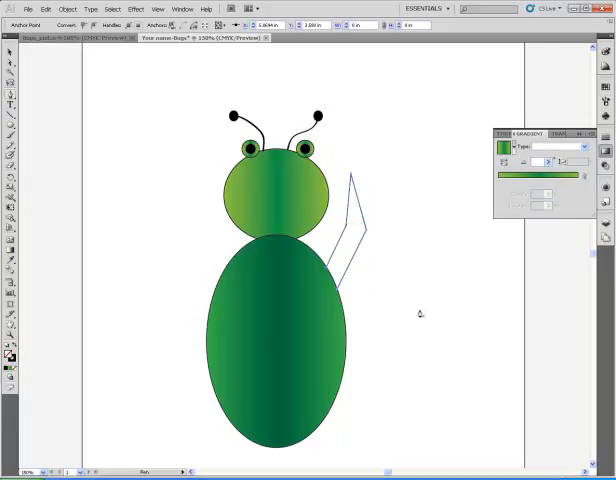
mouse_move(403, 213)
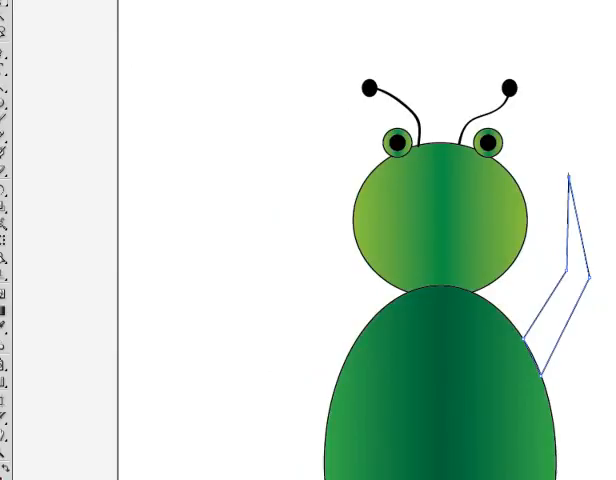
mouse_move(575, 320)
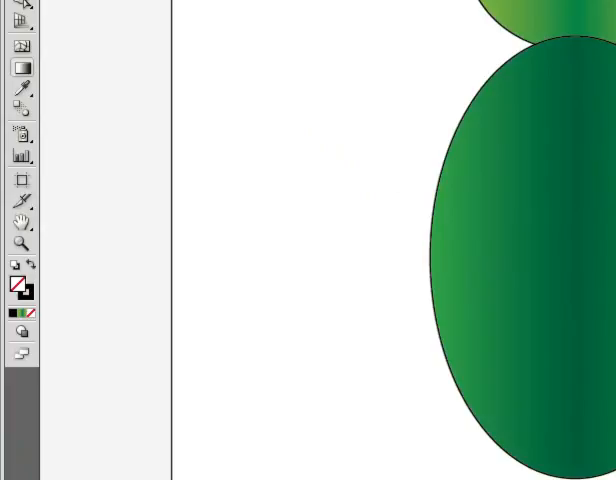
mouse_move(22, 68)
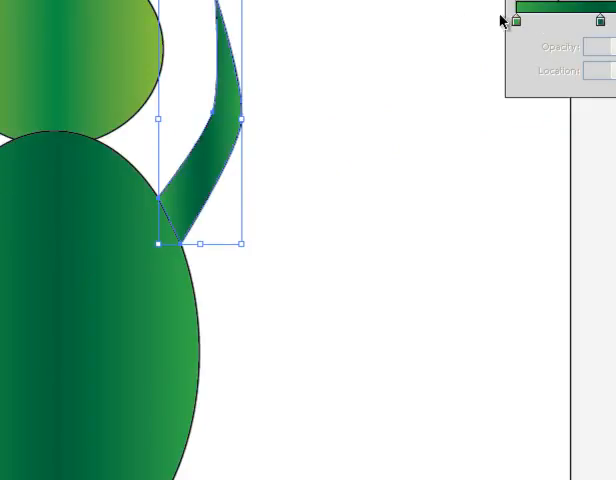
mouse_move(514, 20)
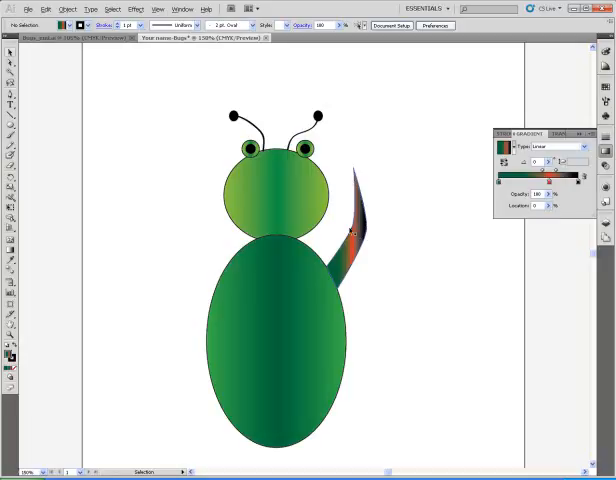
Step: Alt-drag copies of the gradient leg to the right, upper left and lower left of the bug
click(355, 230)
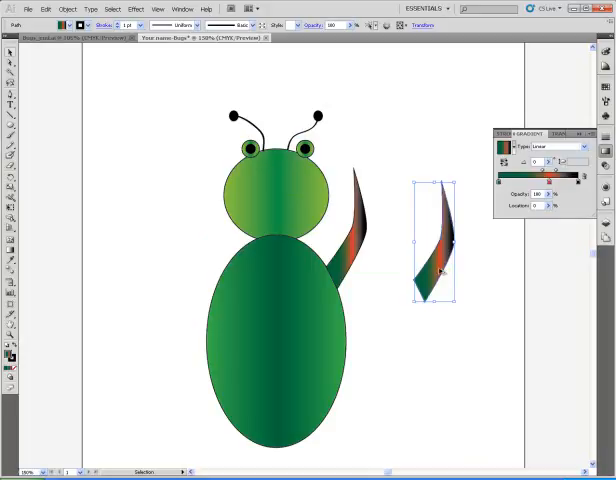
drag(432, 240, 175, 250)
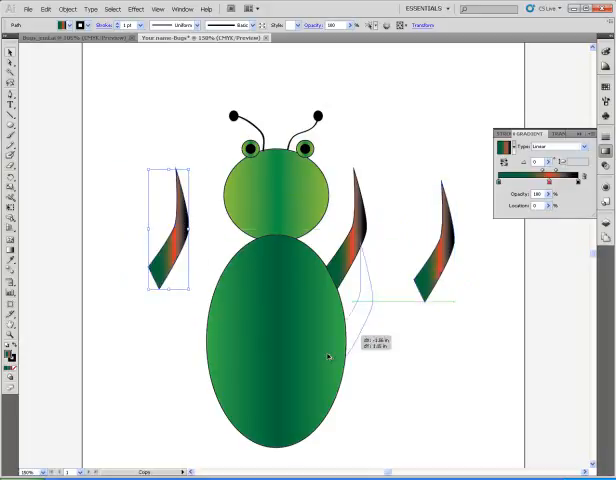
drag(170, 240, 158, 390)
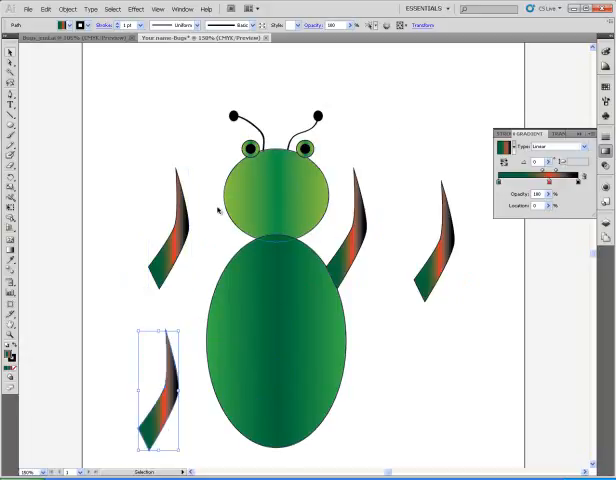
drag(160, 385, 160, 230)
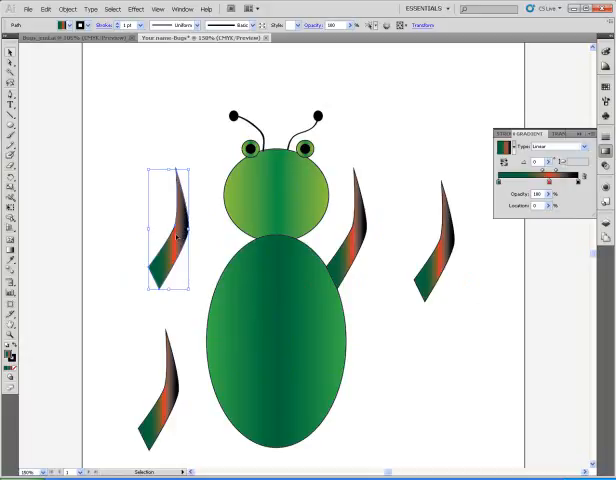
Step: Reflect the upper-left leg vertically via Transform > Reflect, then select the right leg
right_click(178, 240)
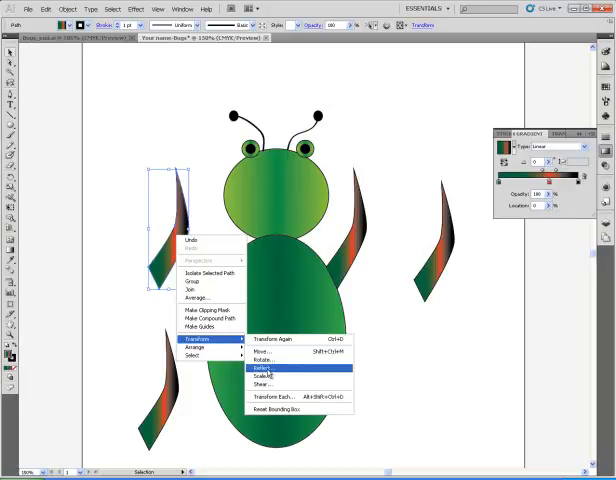
click(273, 372)
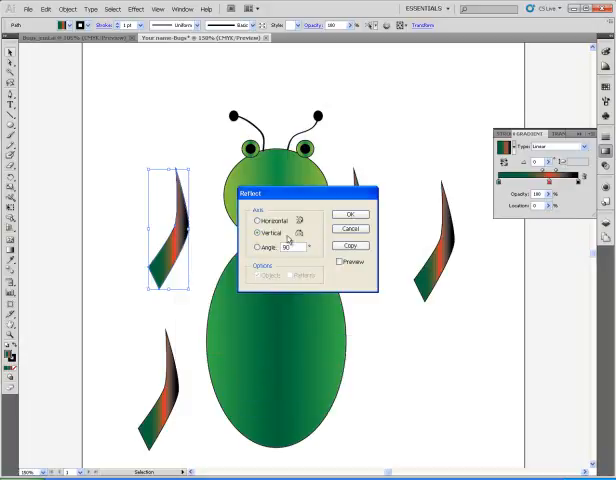
click(350, 214)
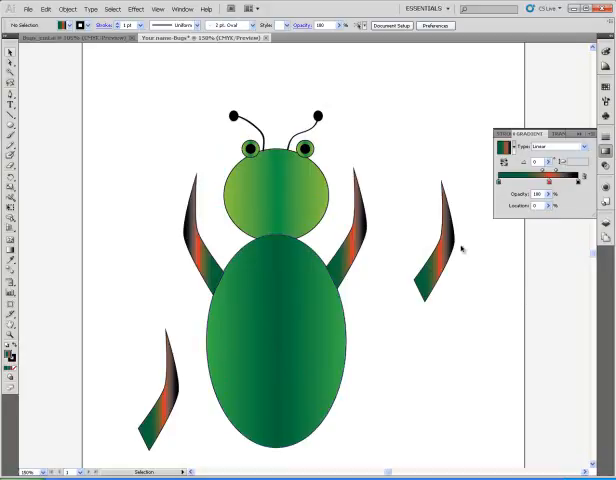
click(440, 245)
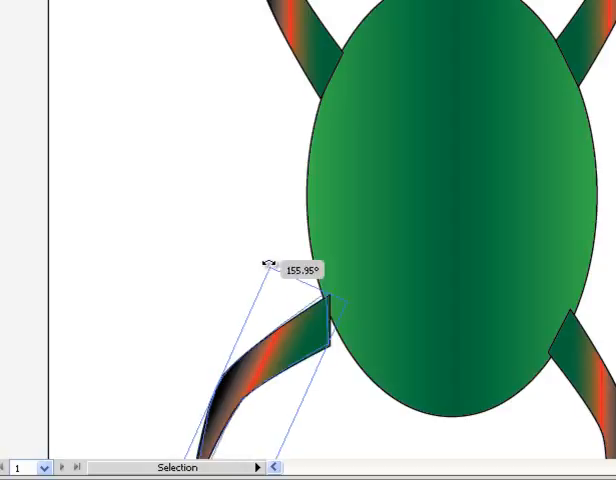
Step: Rotate the lower-left leg with its corner handle so it angles outward
drag(267, 262, 235, 272)
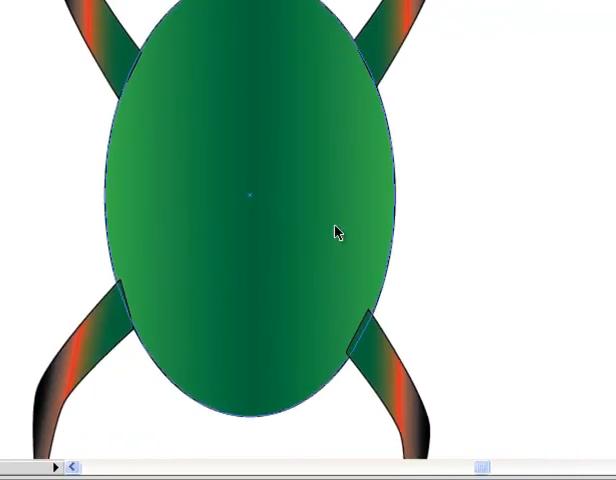
Step: Bring the body oval to front over the leg ends via Arrange
right_click(290, 158)
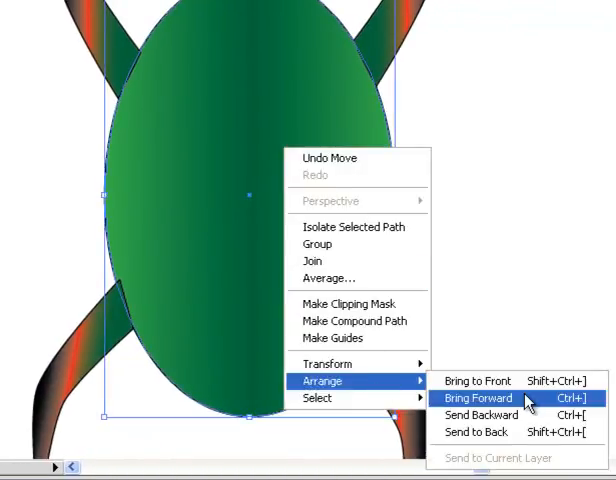
mouse_move(475, 381)
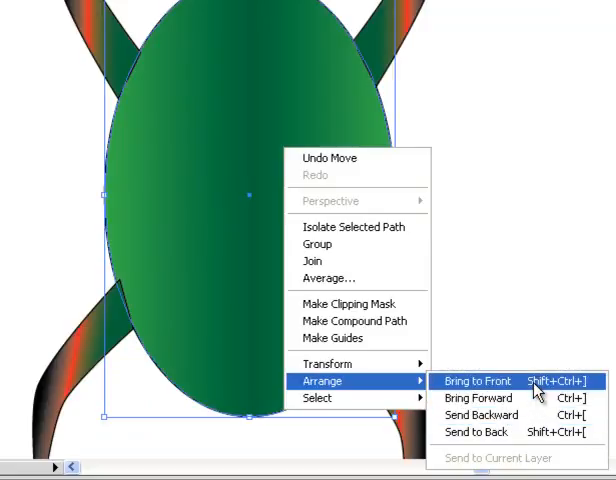
click(476, 381)
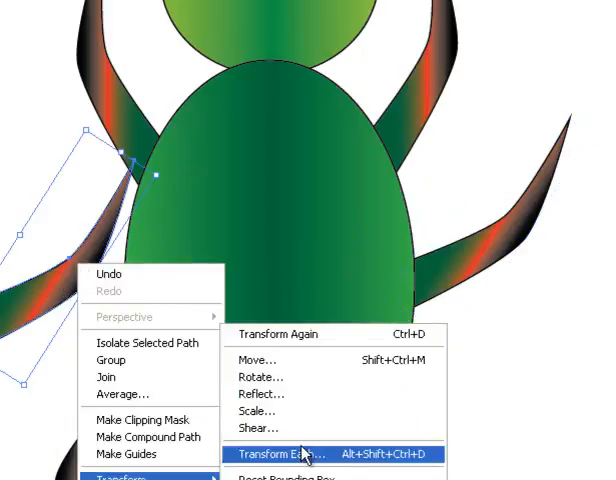
Step: Mirror the left middle leg vertically so it points outward
click(290, 455)
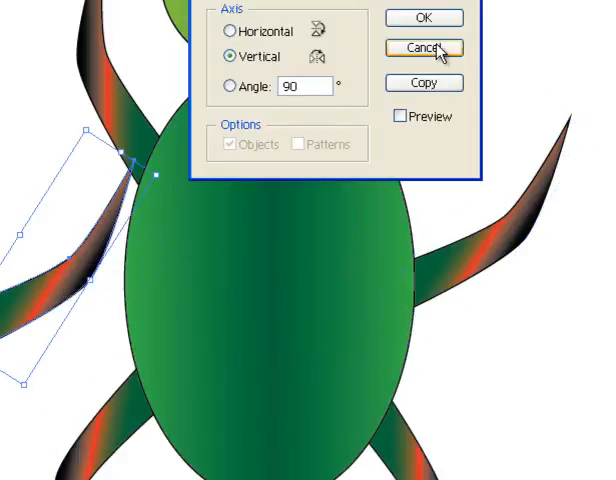
mouse_move(310, 62)
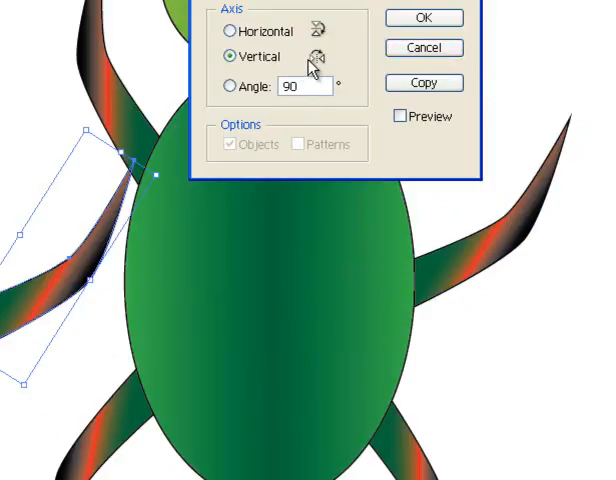
click(423, 18)
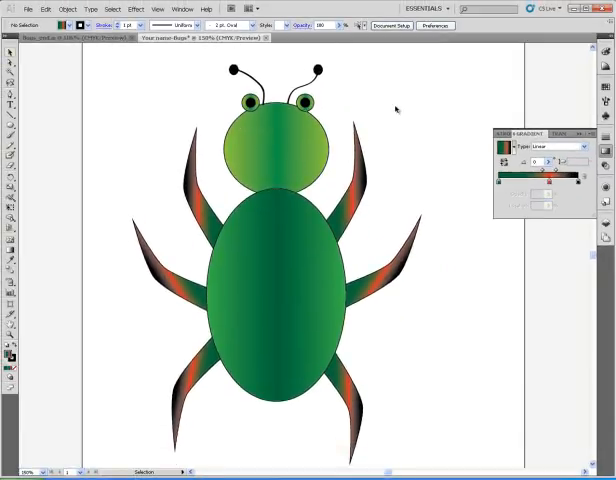
mouse_move(363, 382)
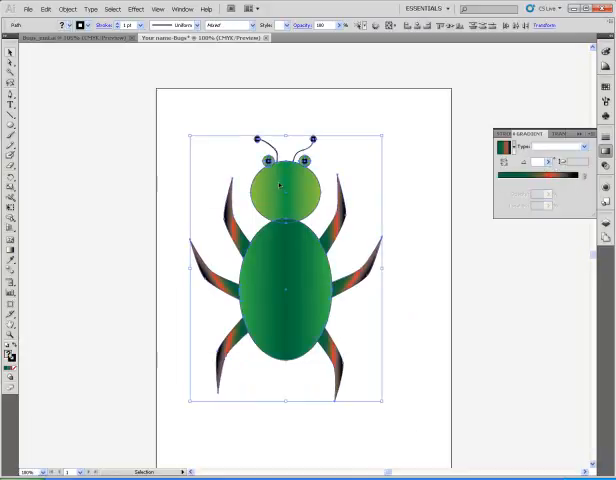
Step: Group the selected body, head, legs and antennae using Object > Group
click(67, 9)
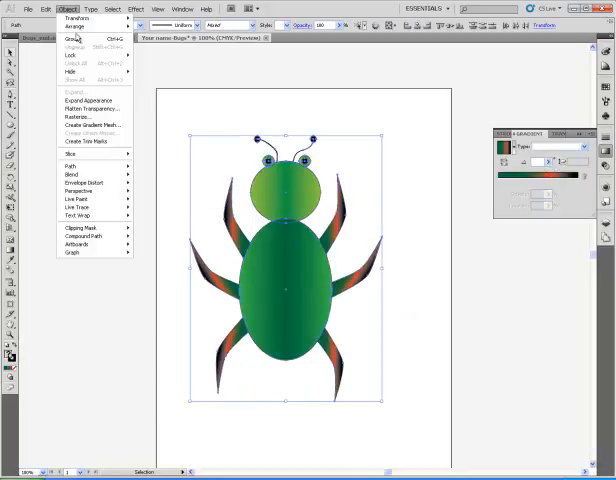
click(72, 37)
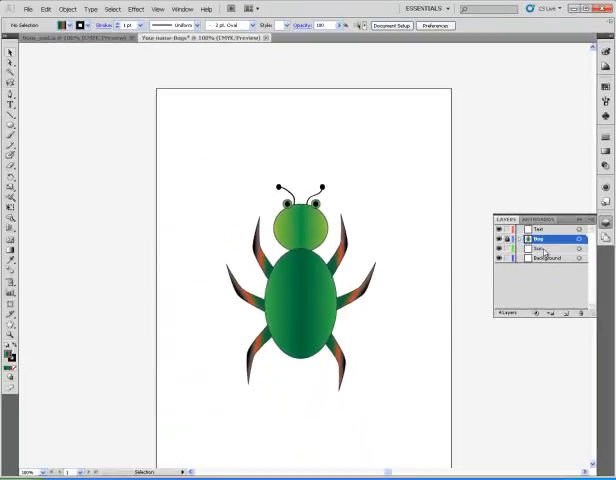
Step: Select the Sun layer in the Layers panel
click(540, 248)
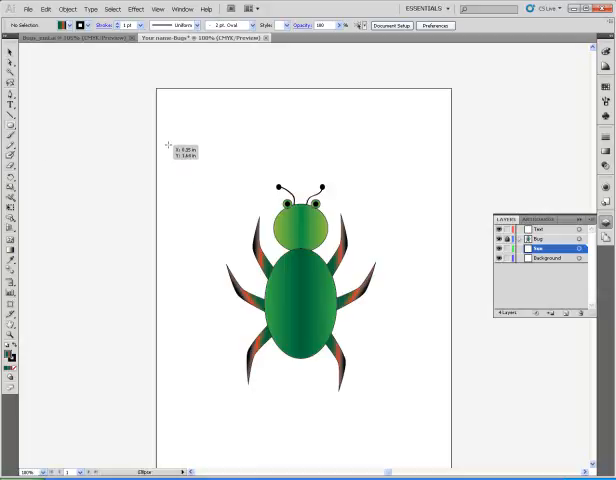
Step: Draw a large circle behind the bug with a radial orange gradient and red centre
drag(170, 143, 351, 410)
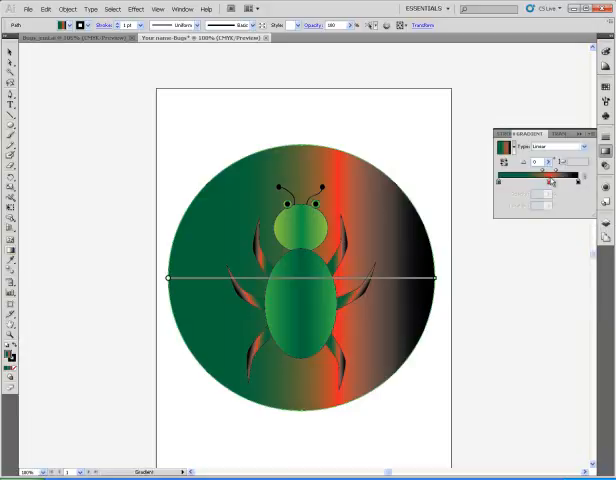
click(562, 147)
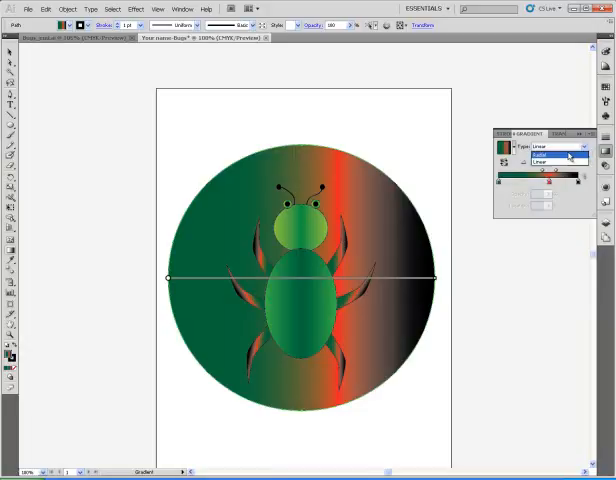
click(568, 156)
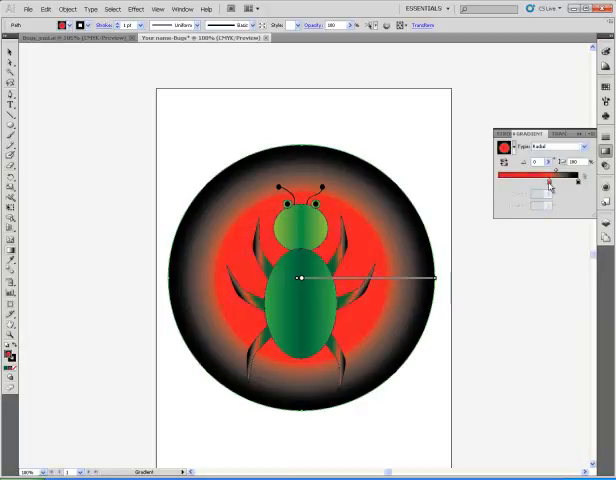
drag(550, 182, 573, 180)
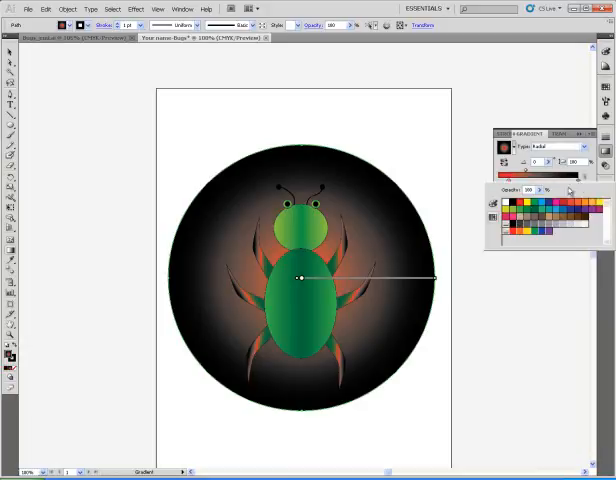
click(576, 205)
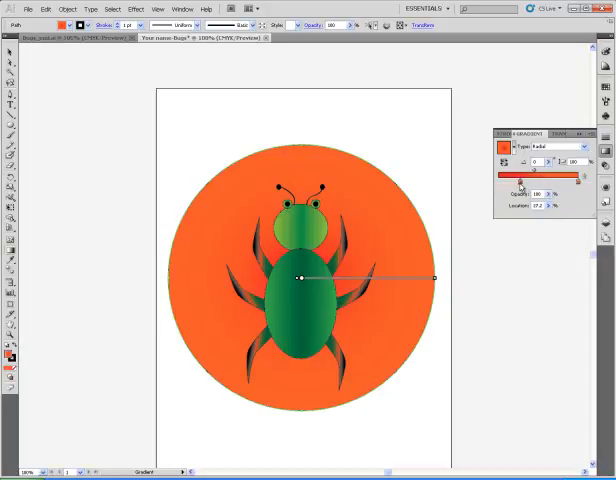
drag(528, 179, 538, 179)
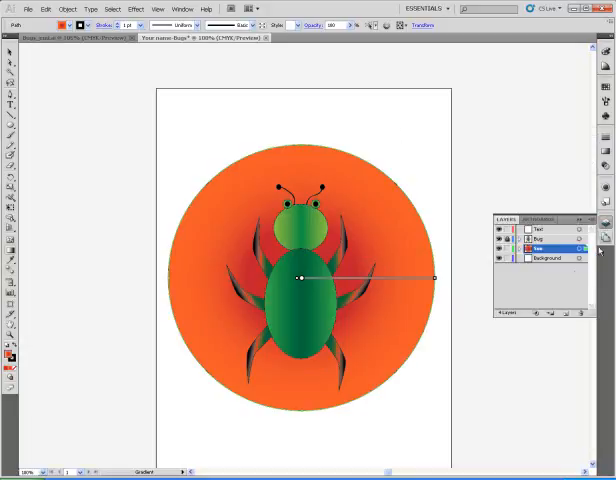
Step: Lock the Sun layer, activate the Background layer, and pick the Rectangle tool
click(549, 259)
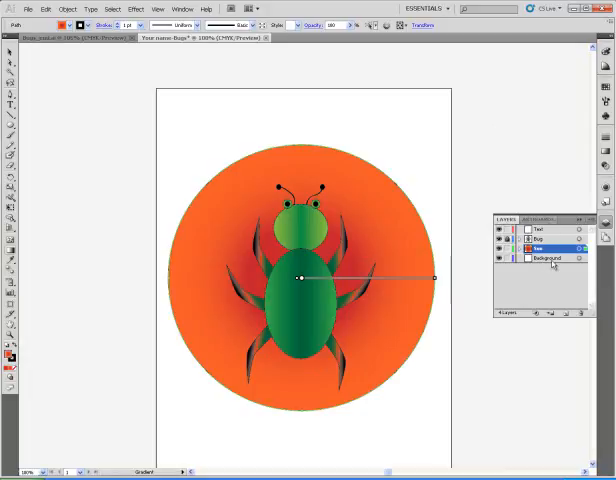
click(548, 258)
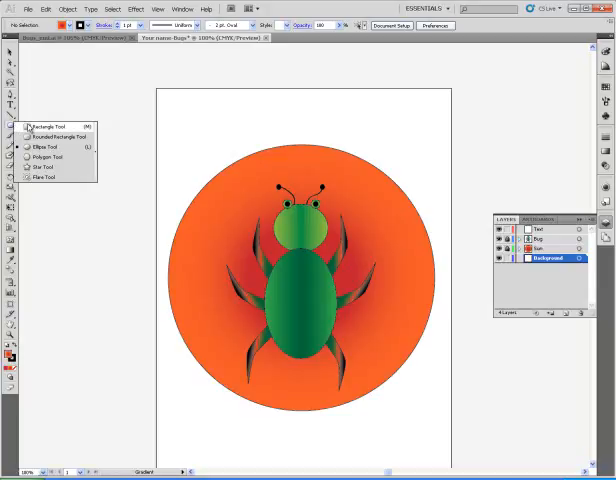
click(47, 113)
text(YOUR NAME)
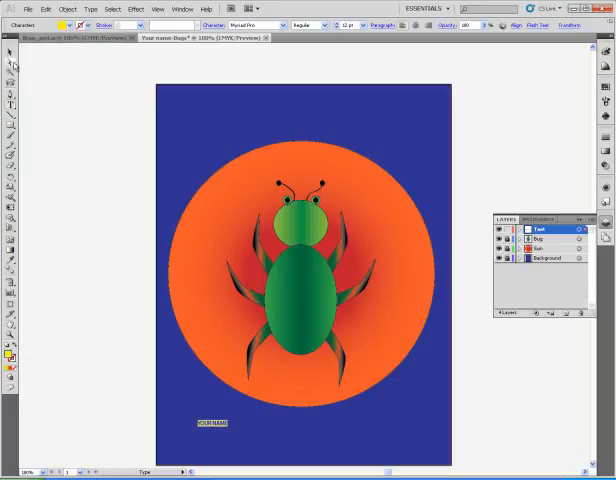
Step: Switch to the Selection tool and open the Effect menu for the YOUR NAME text
click(210, 423)
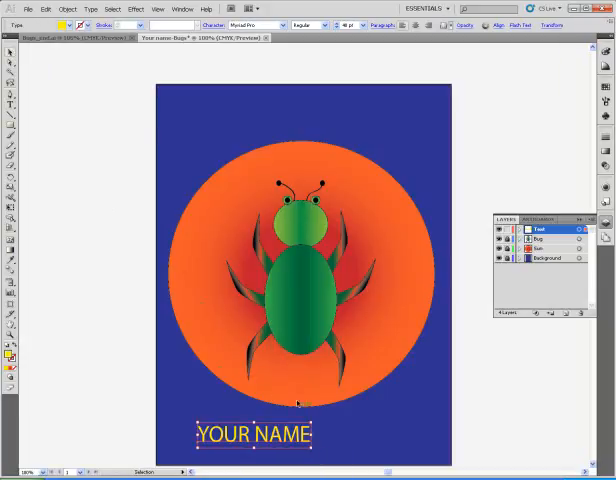
click(136, 9)
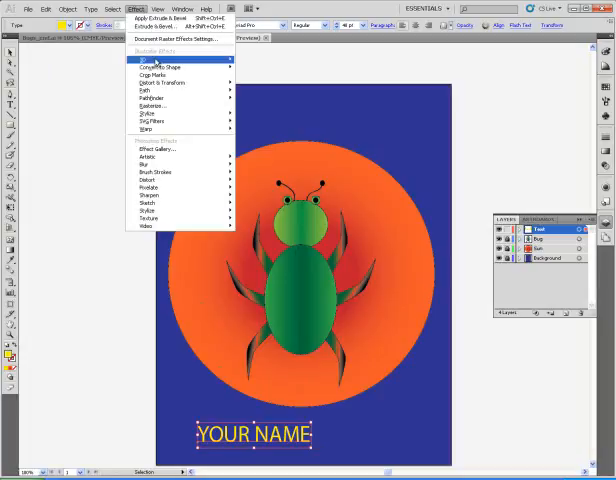
Step: Apply Effect > 3D > Extrude & Bevel to the yellow 'YOUR NAME' text
click(158, 17)
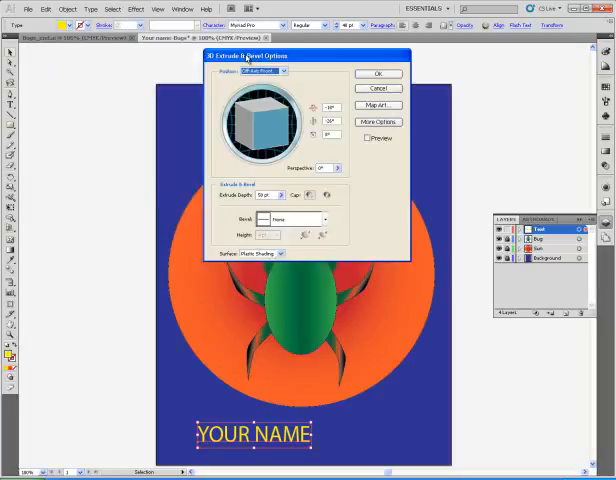
click(379, 74)
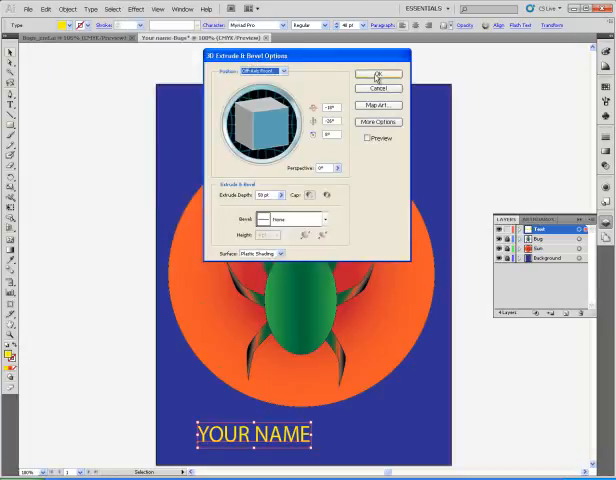
click(378, 75)
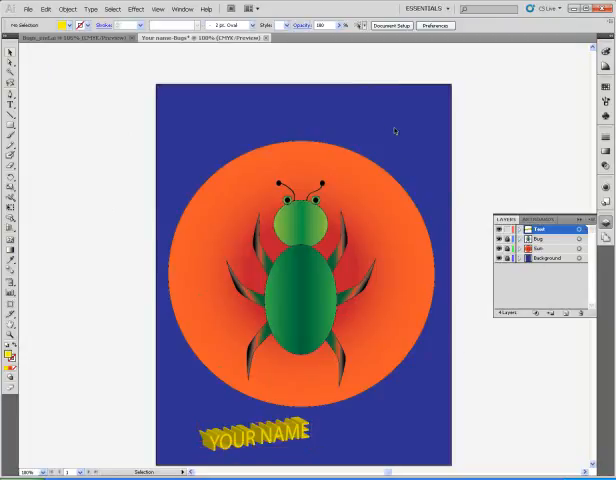
mouse_move(393, 124)
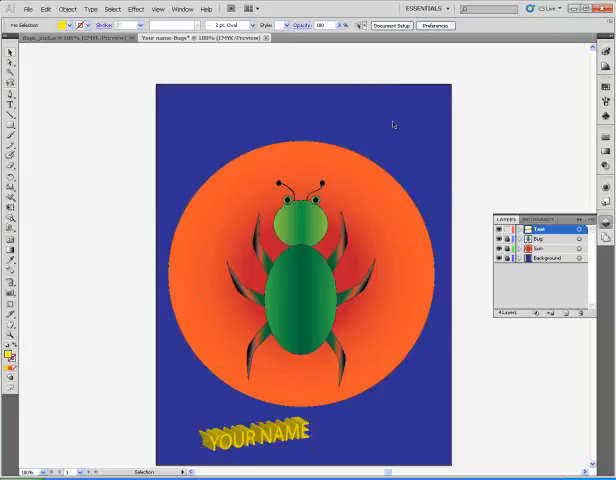